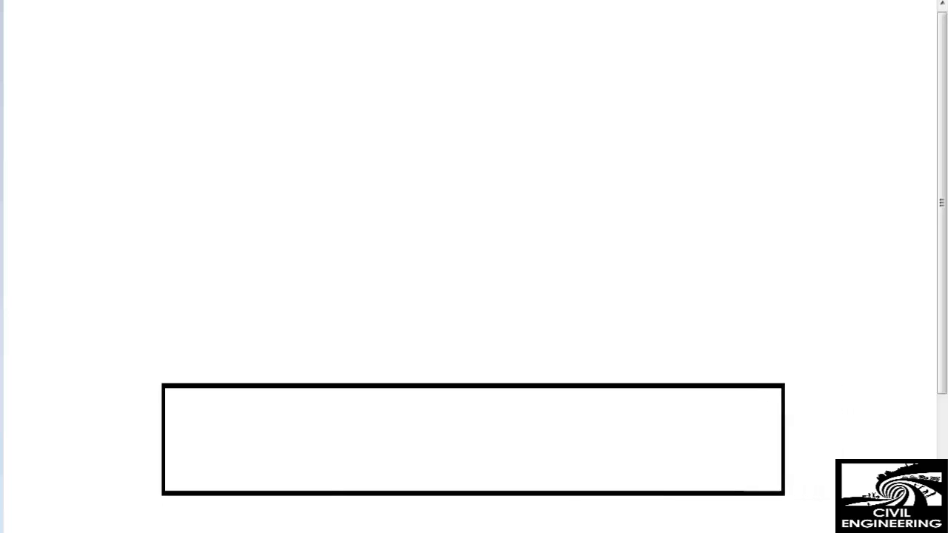
- Label the black bottom rectangle "Subgrade Layer" in bold black text
{"action": "left_click", "coordinate": [473, 439]}
{"action": "type", "text": "S"}
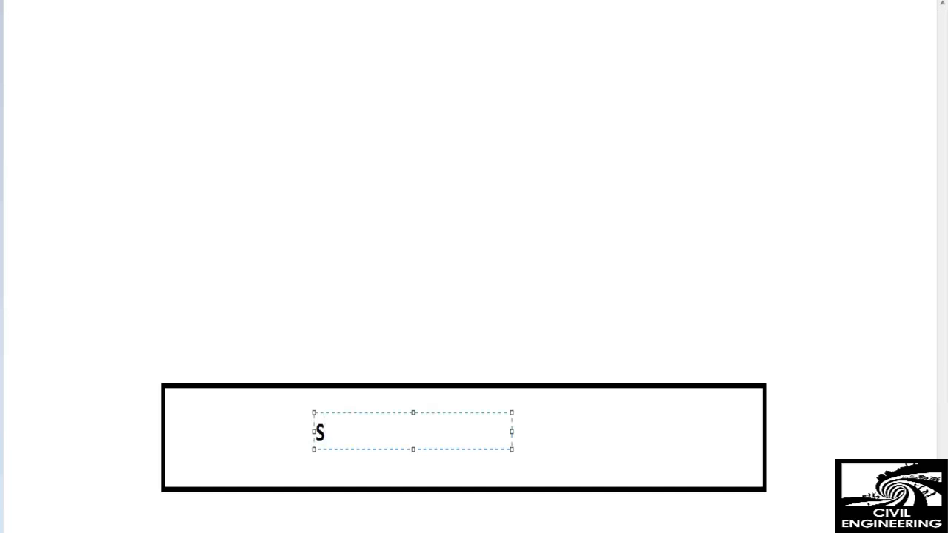
{"action": "type", "text": "ubgrade"}
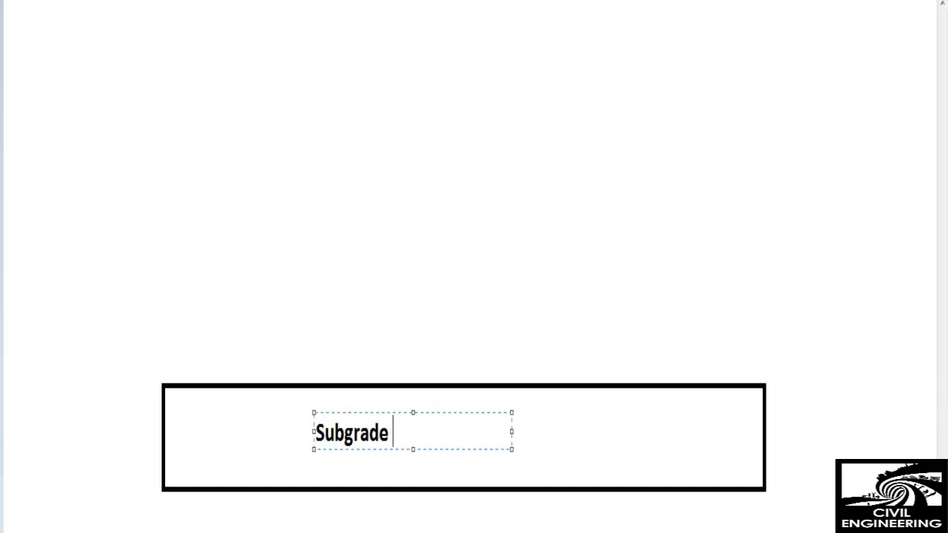
{"action": "type", "text": "Layer"}
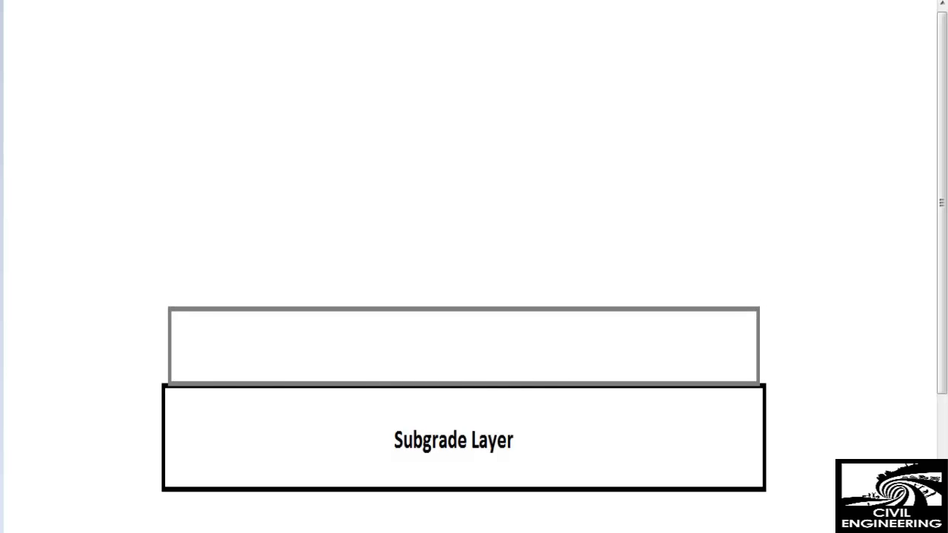
- Type the grey label "Sub base Layer" inside the middle rectangle above the subgrade
{"action": "left_click", "coordinate": [463, 345]}
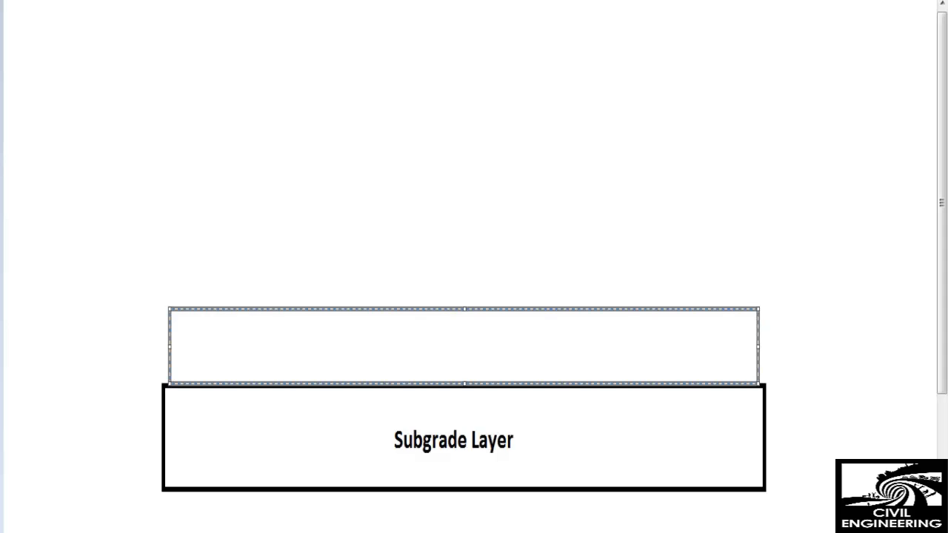
{"action": "left_click", "coordinate": [459, 148]}
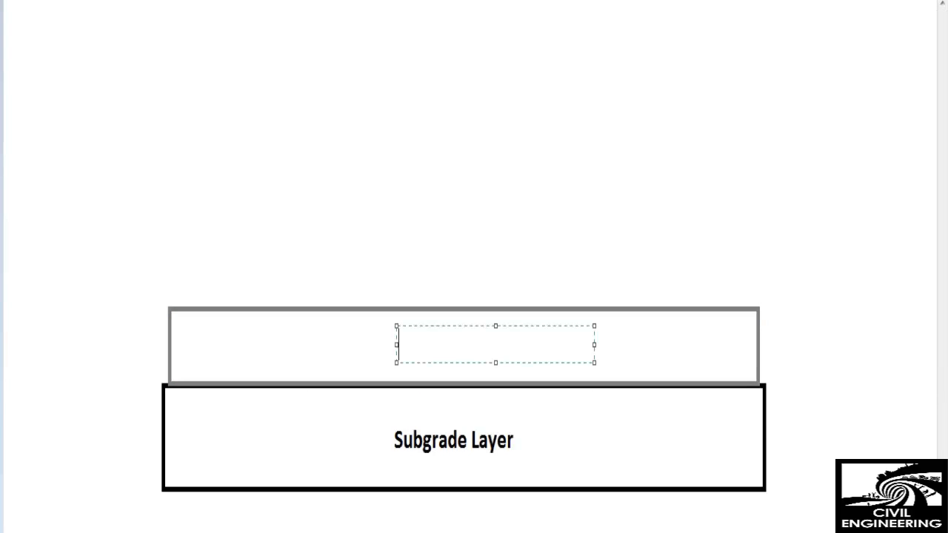
{"action": "type", "text": "Sub"}
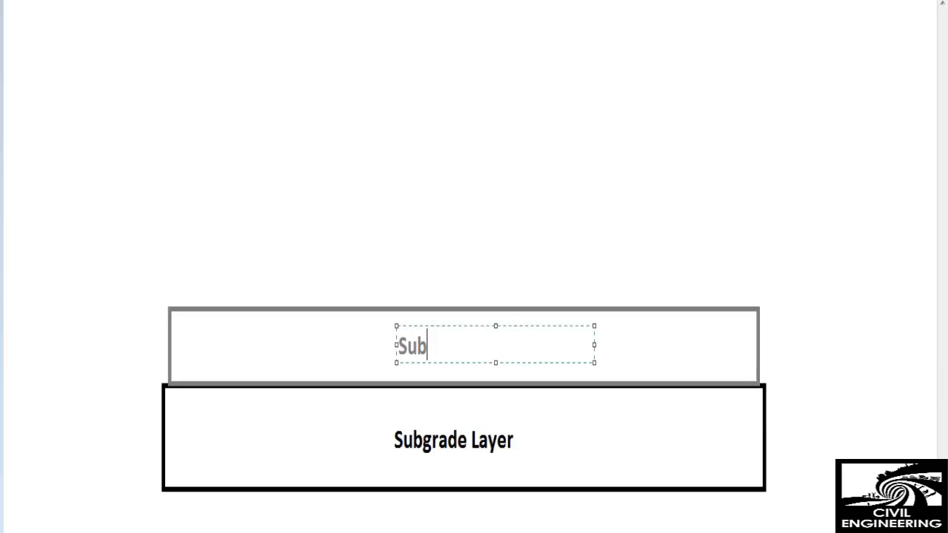
{"action": "type", "text": "base"}
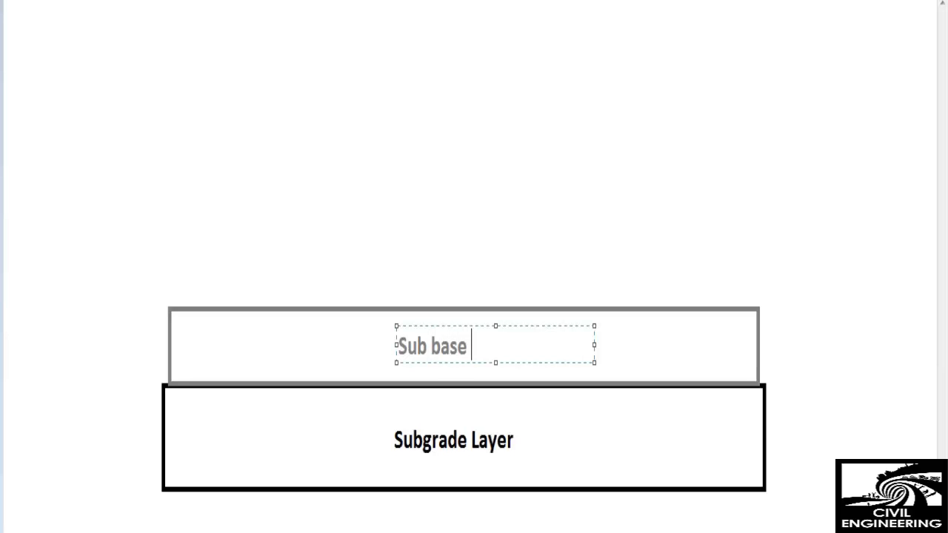
{"action": "type", "text": "Layer"}
{"action": "type", "text": "B"}
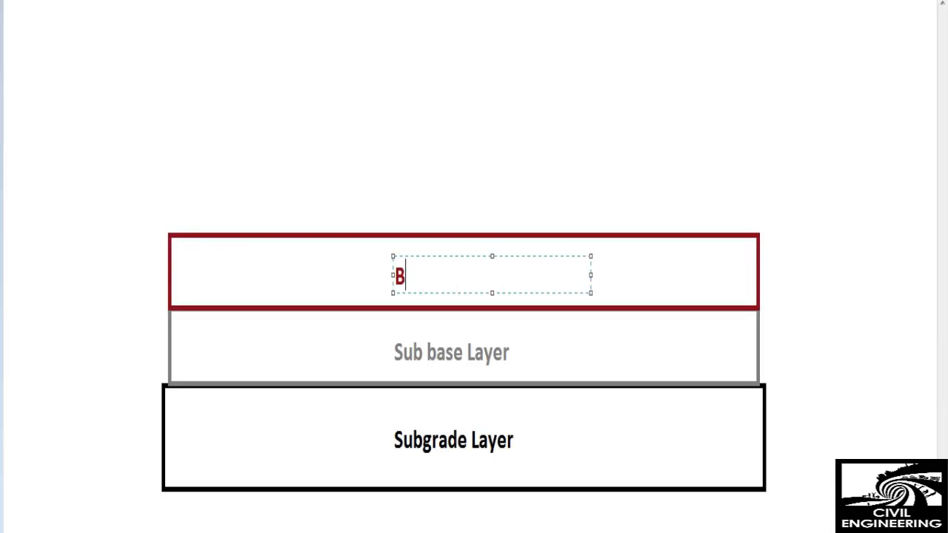
- Finish typing the dark red label "Base course" in the top rectangle
{"action": "type", "text": "ase cou"}
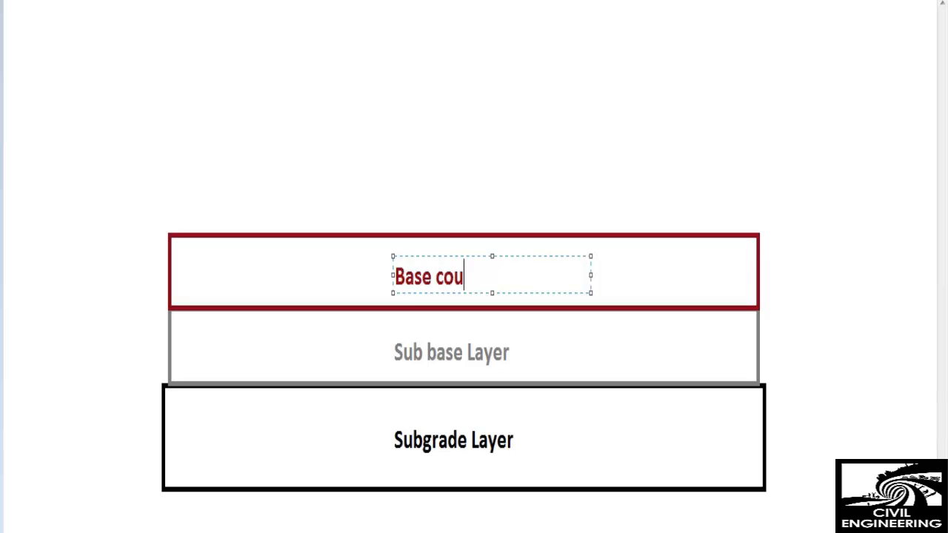
{"action": "type", "text": "rse"}
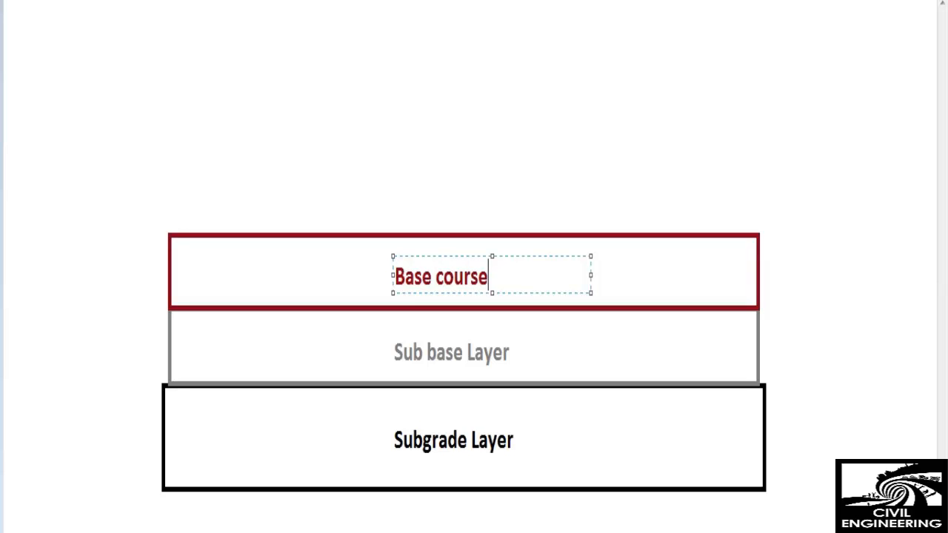